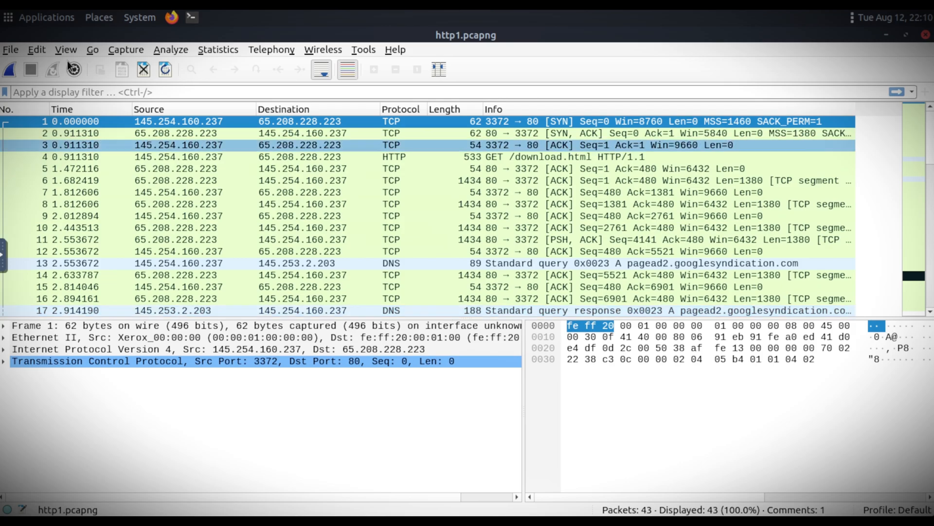
Give the Bright Yellow HTTP coloring rule for http a black background.
left_click(66, 50)
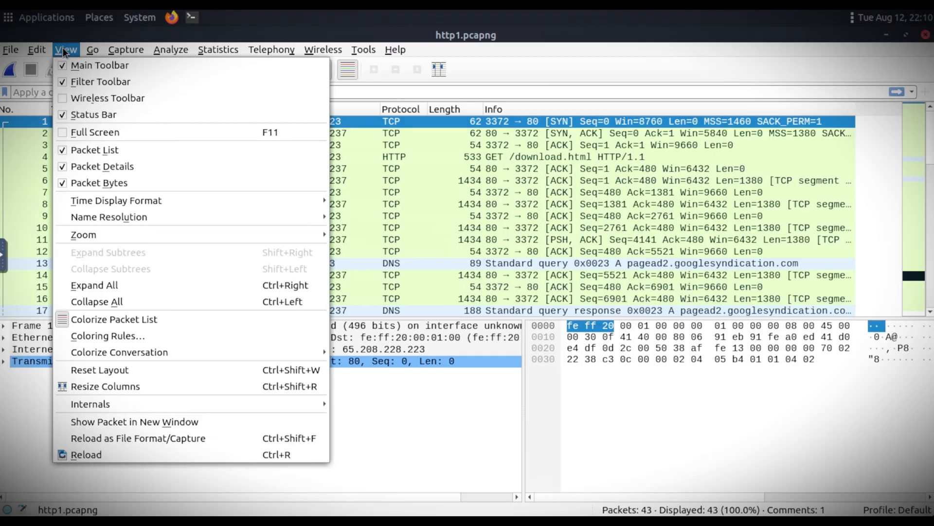
key("Escape")
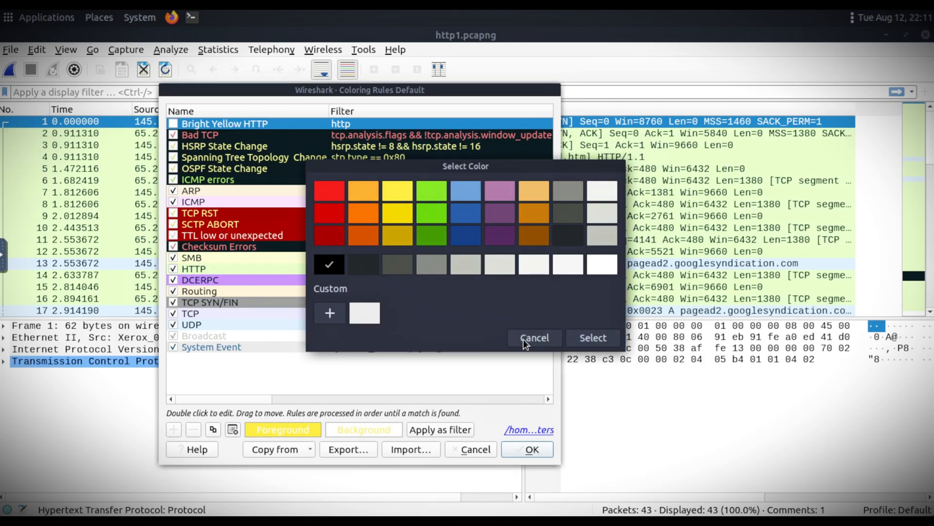
left_click(535, 338)
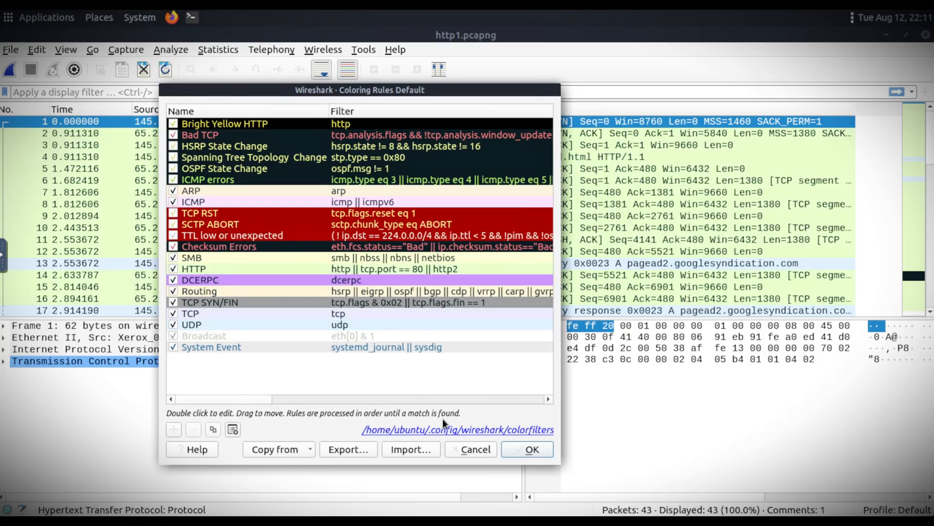
Save the coloring rules and scroll the packet list to check yellow-on-black HTTP rows.
left_click(527, 449)
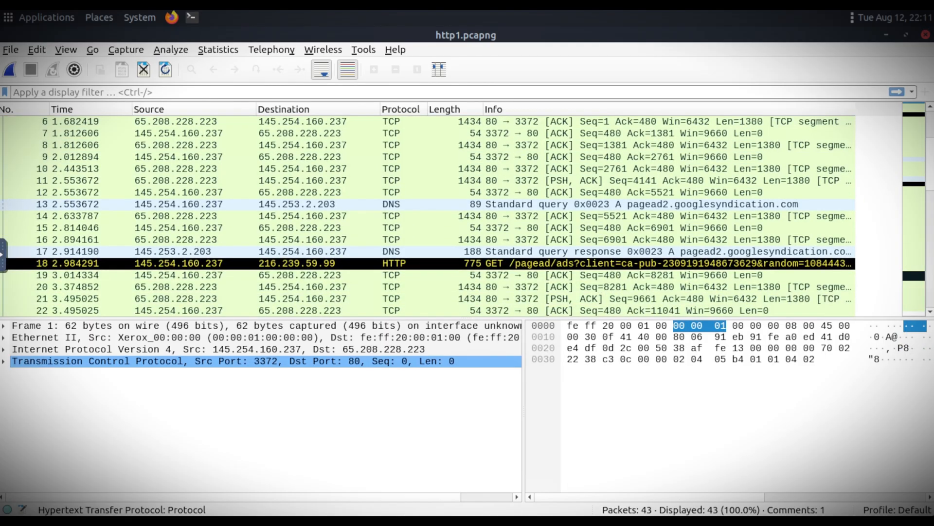
scroll("down", 3)
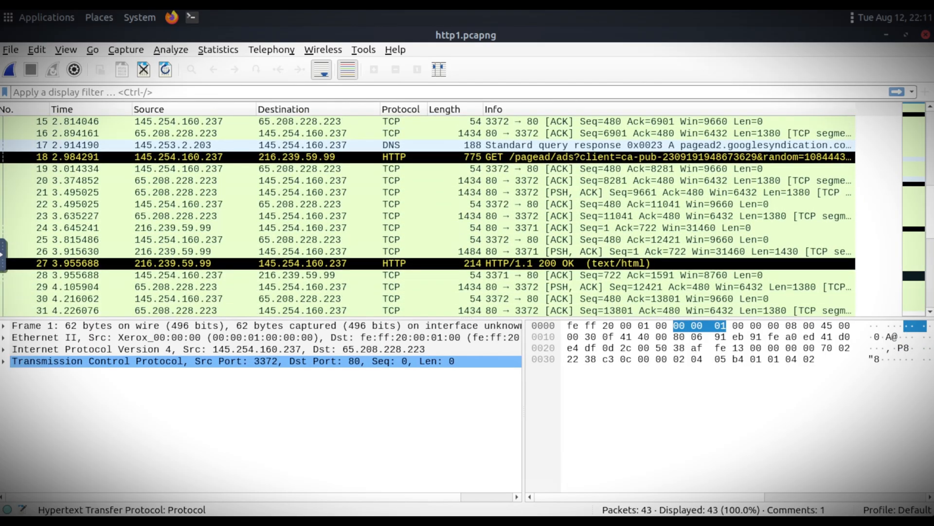
scroll("down", 3)
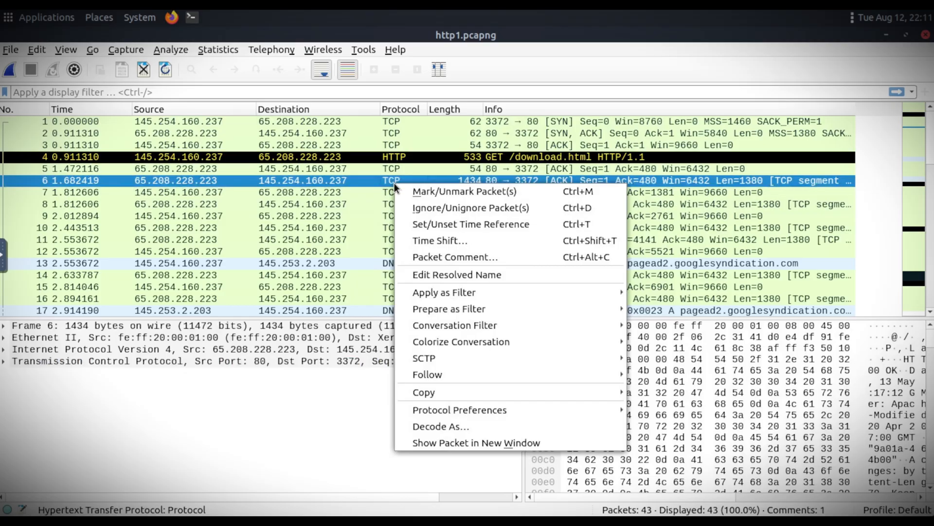
mouse_move(460, 341)
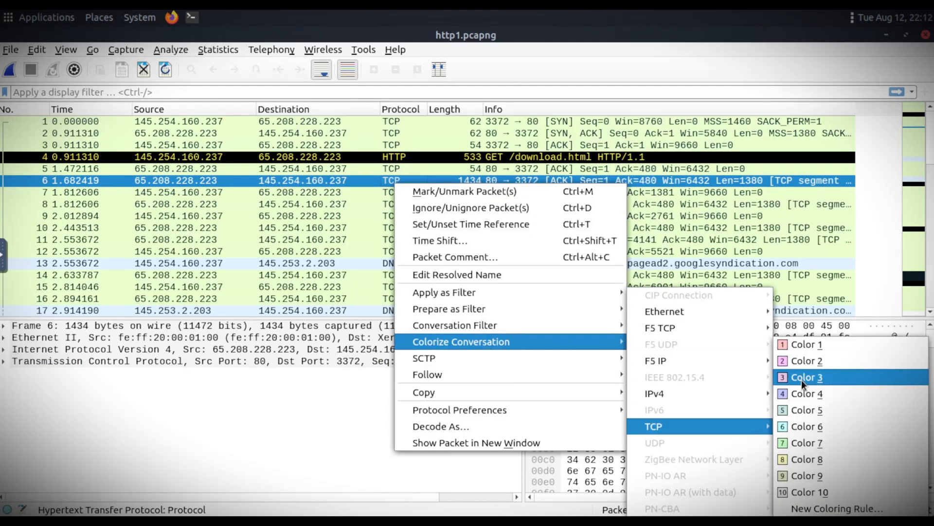
Colorize the TCP conversation 145.254.160.237–65.208.228.223 with pink Color 3.
left_click(806, 377)
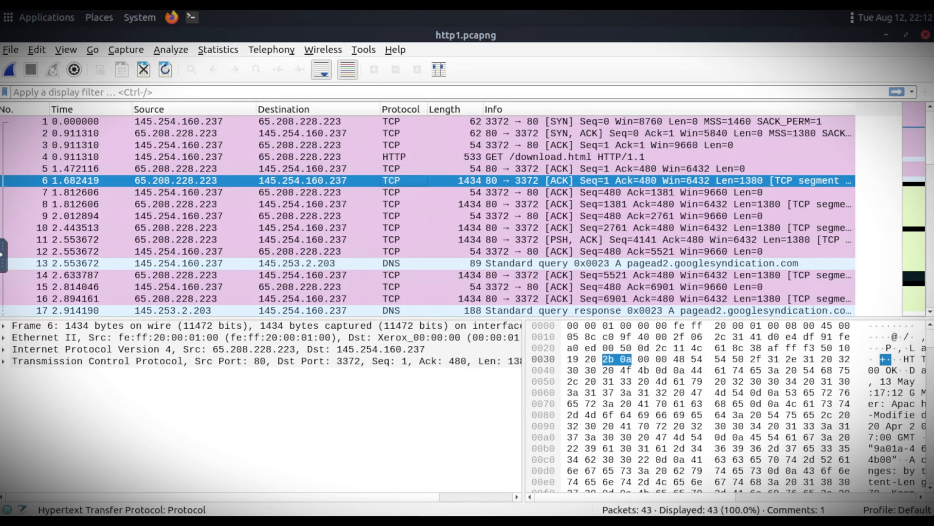
mouse_move(916, 106)
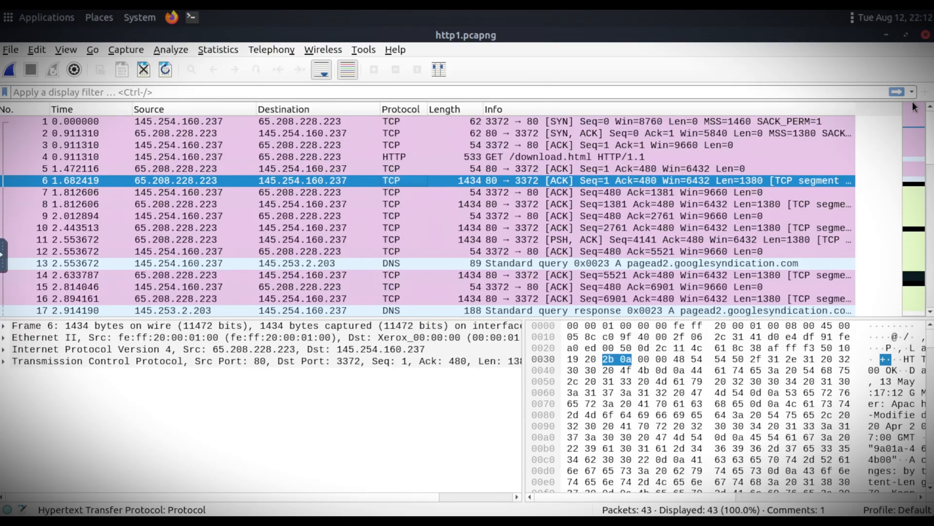